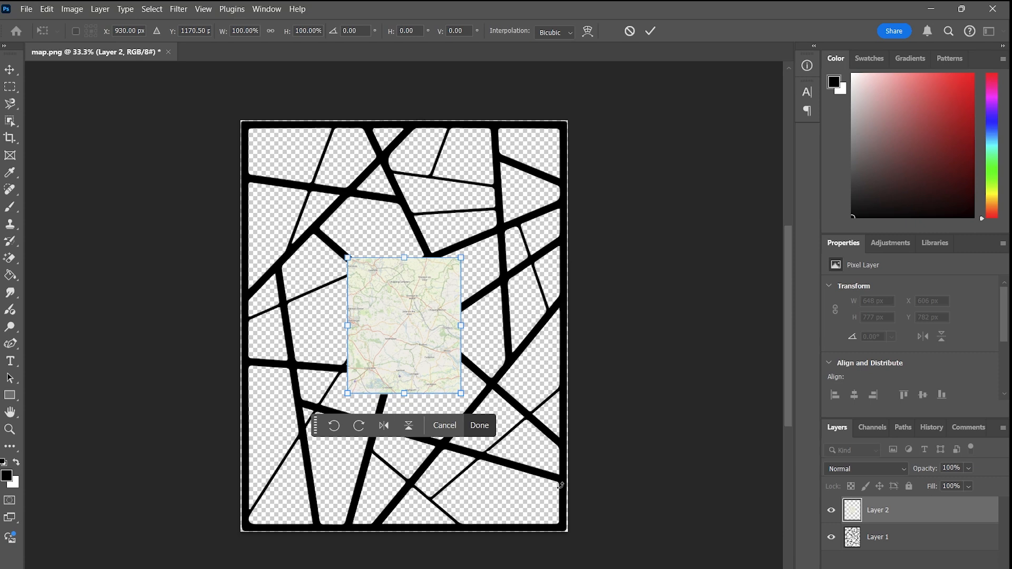
# Place the street map image as Layer 2 over the black road outline and confirm the transform.
pyautogui.click(478, 425)
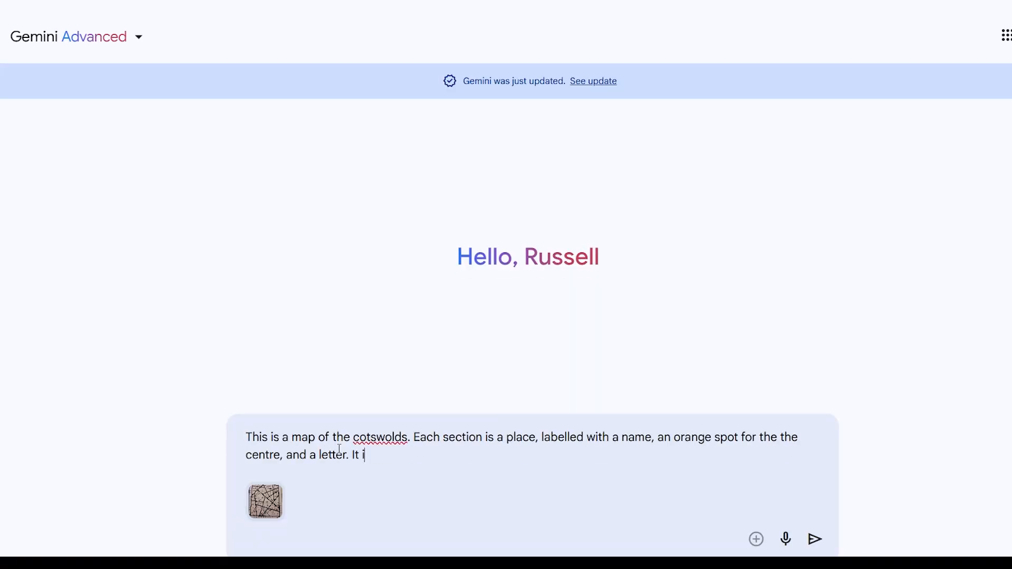
# Describe the grid-square map and request a Python list of city objects with orange-dot coordinates, then send it.
pyautogui.write('s set out on grid squares from botton left to top right.  Create a list of objects in python, w')
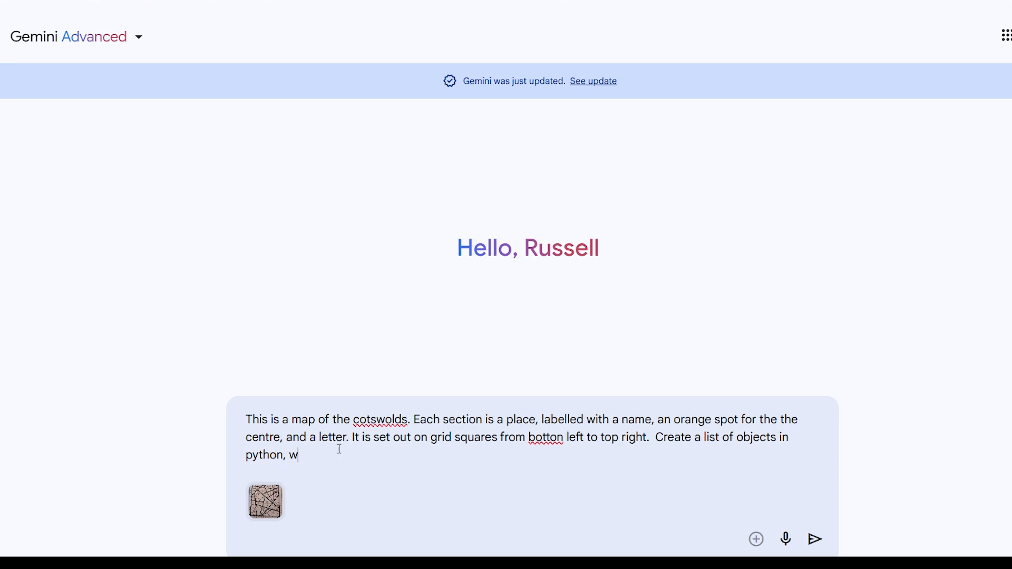
pyautogui.write('here each object is a city with a name, co-ordinate (of the orange dot), and has a list of neighbours with the distances between them calculated. The tiny one is Stratton.')
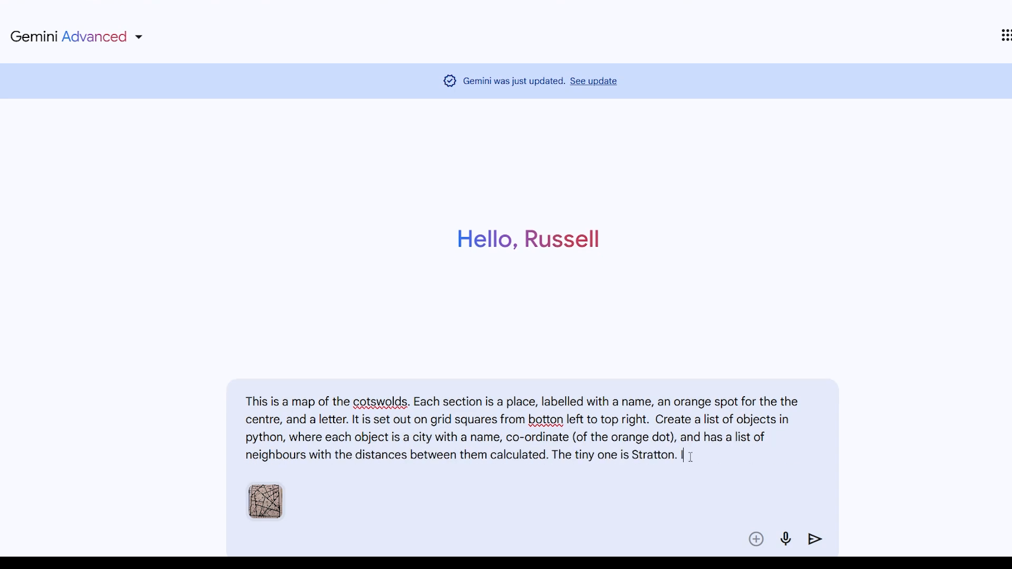
pyautogui.click(814, 538)
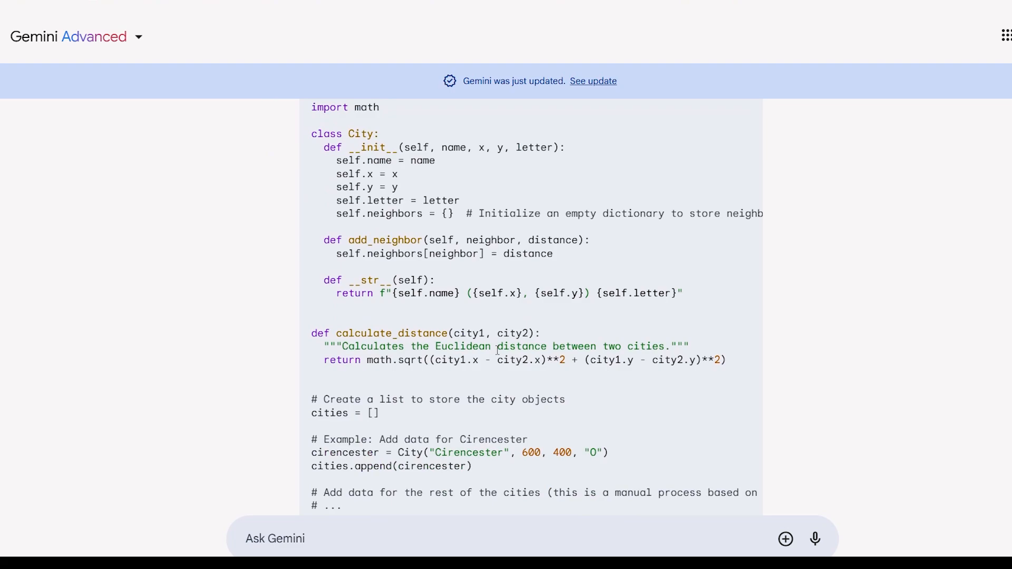